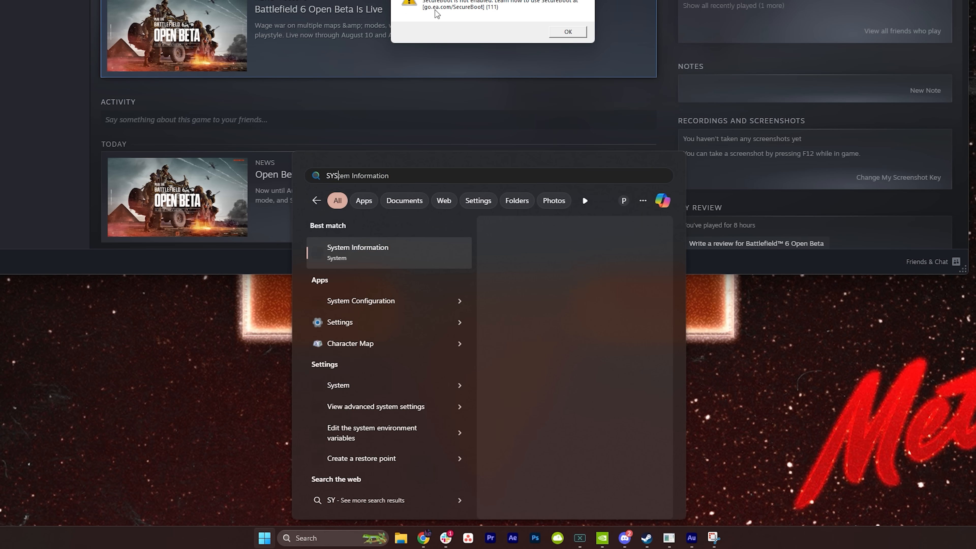
# View System Summary reporting Secure Boot State Off and BIOS Mode UEFI
pyautogui.click(358, 252)
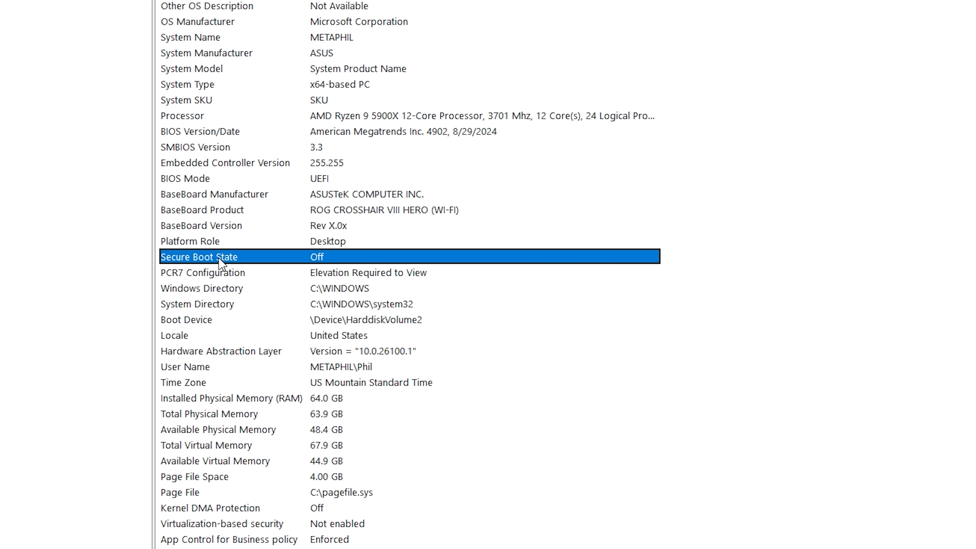
pyautogui.moveTo(227, 173)
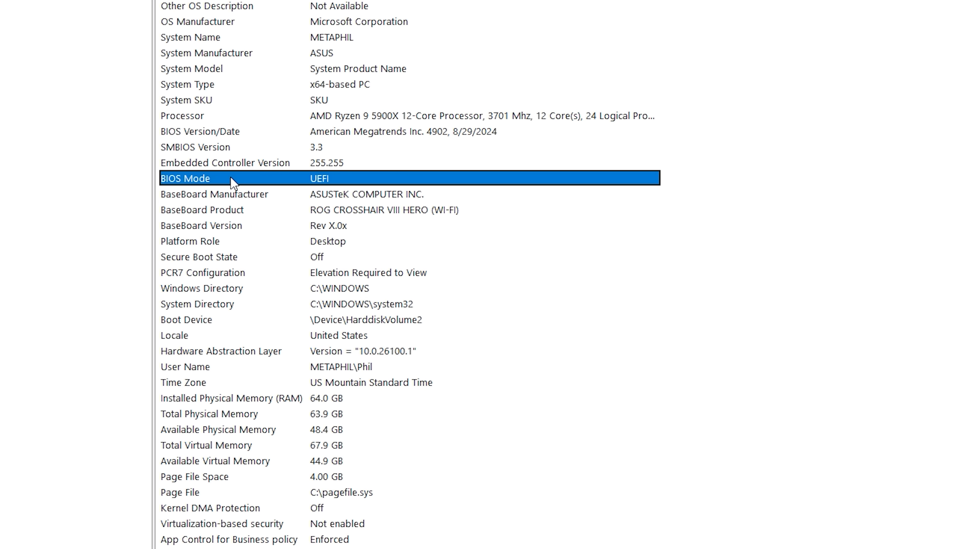
pyautogui.moveTo(227, 189)
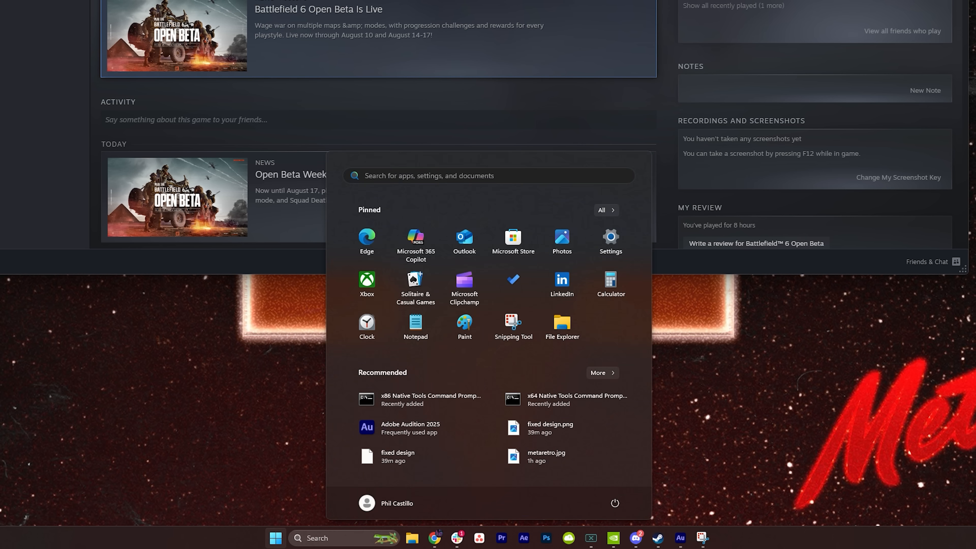
# Run CMD as administrator and start DISKPART to list the disks' GPT status
pyautogui.write('CMD')
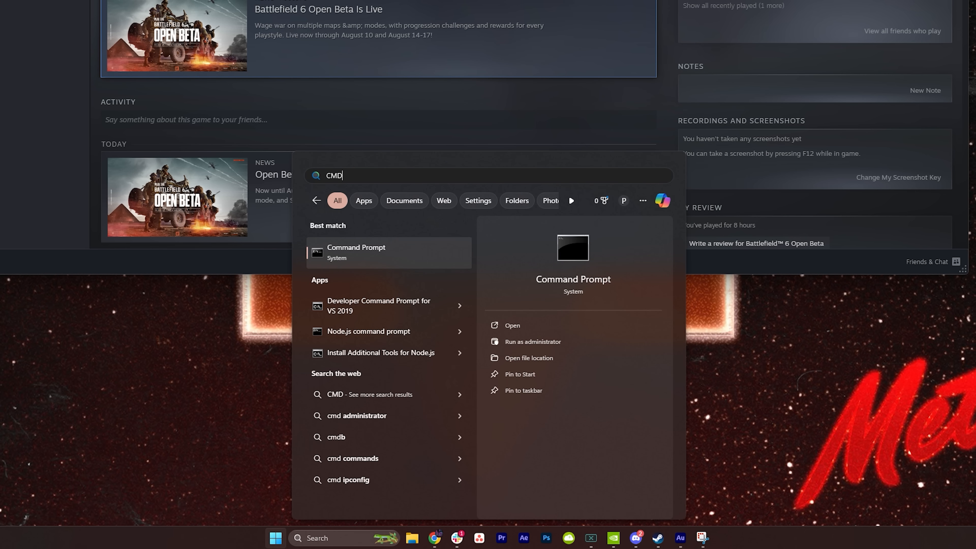
pyautogui.click(533, 341)
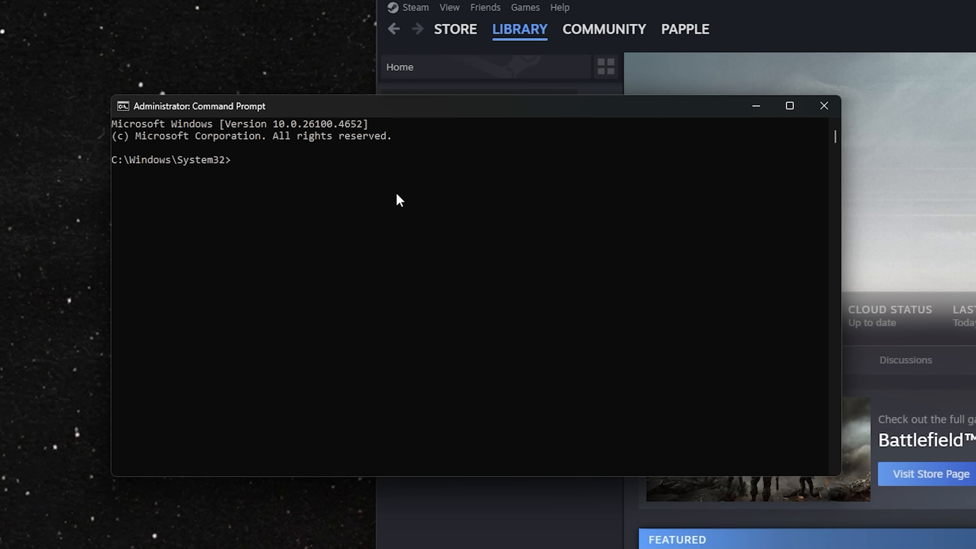
pyautogui.write('DISKPART')
pyautogui.write('LIST DISK')
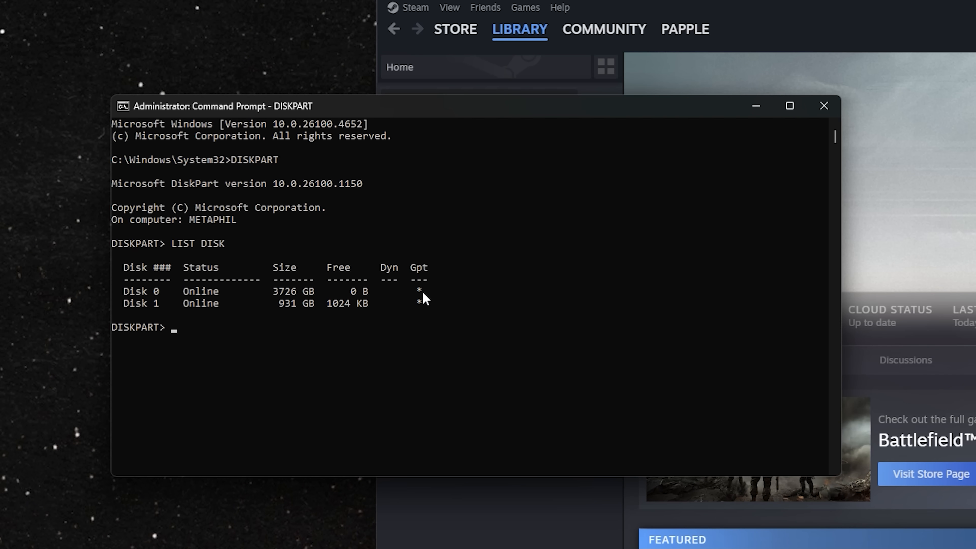
pyautogui.moveTo(422, 301)
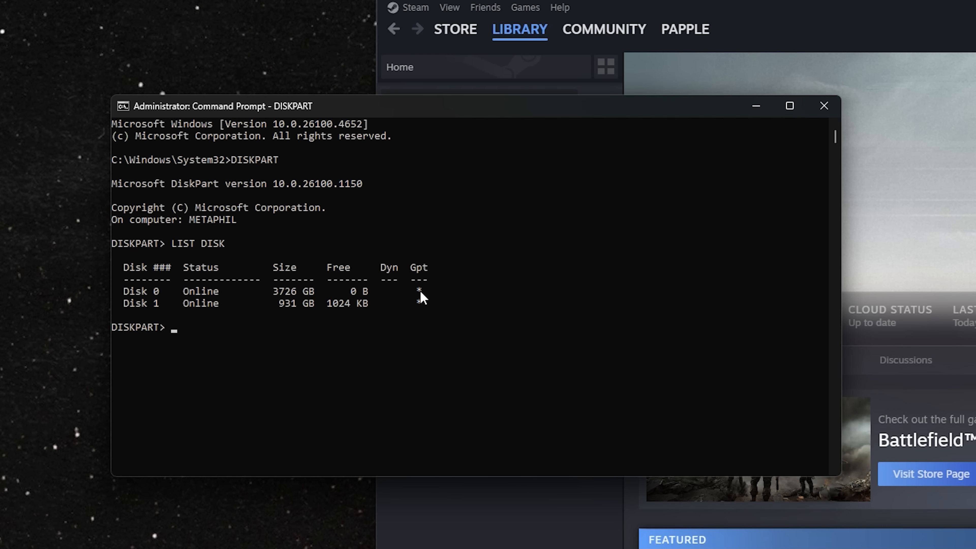
# Exit DiskPart and run MBR2GPT validate and convert with ALLOWFULLOS, which fail for disk 1
pyautogui.write('EXIT')
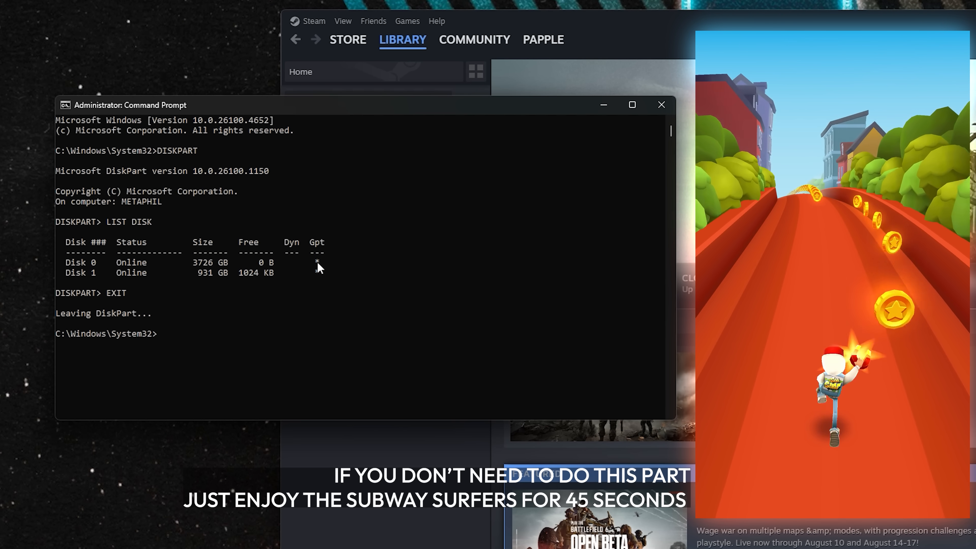
pyautogui.write('MBR2GPT -VALIDATE -ALLOWFULLOS')
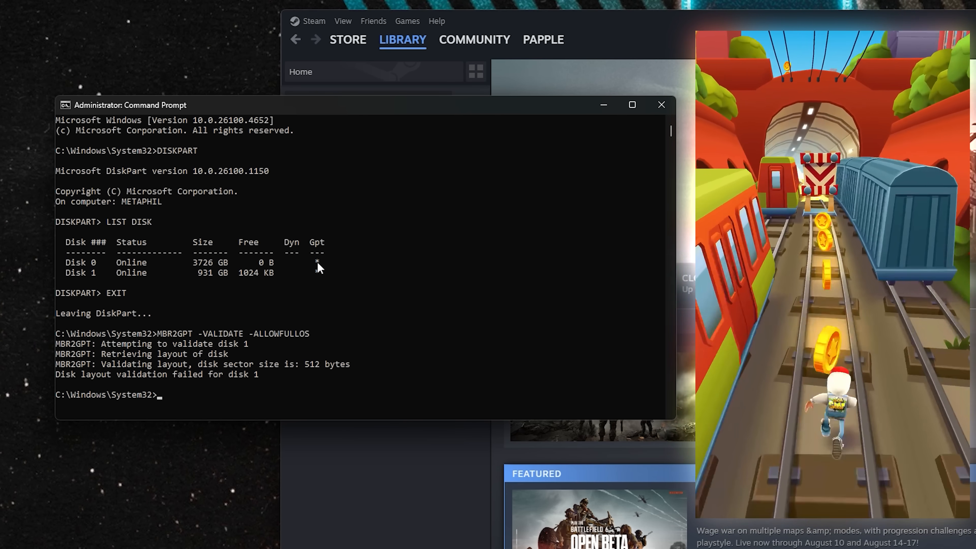
pyautogui.write('MBR2GPT -CONVERT -ALLOWFULLOS')
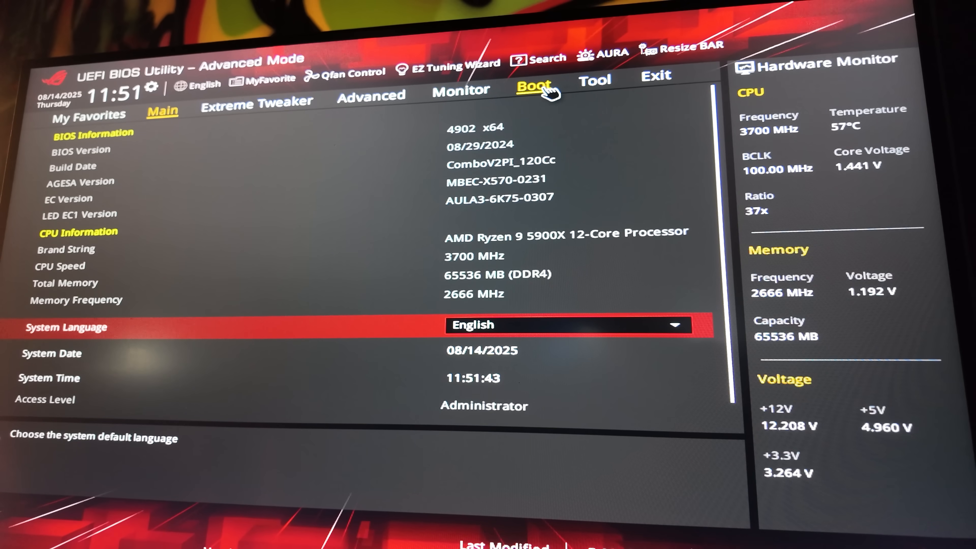
# In the UEFI firmware setup, go to the Boot section containing Secure Boot
pyautogui.click(534, 87)
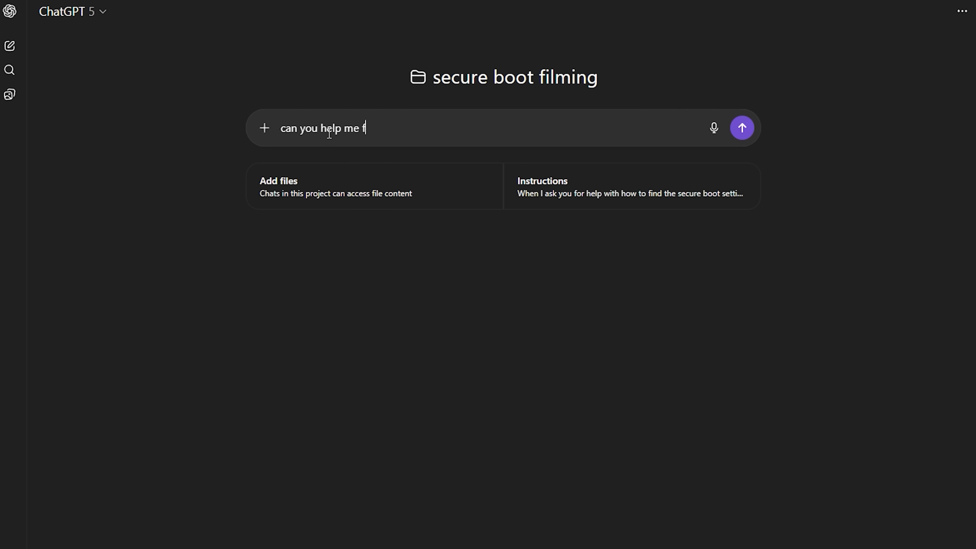
pyautogui.click(743, 127)
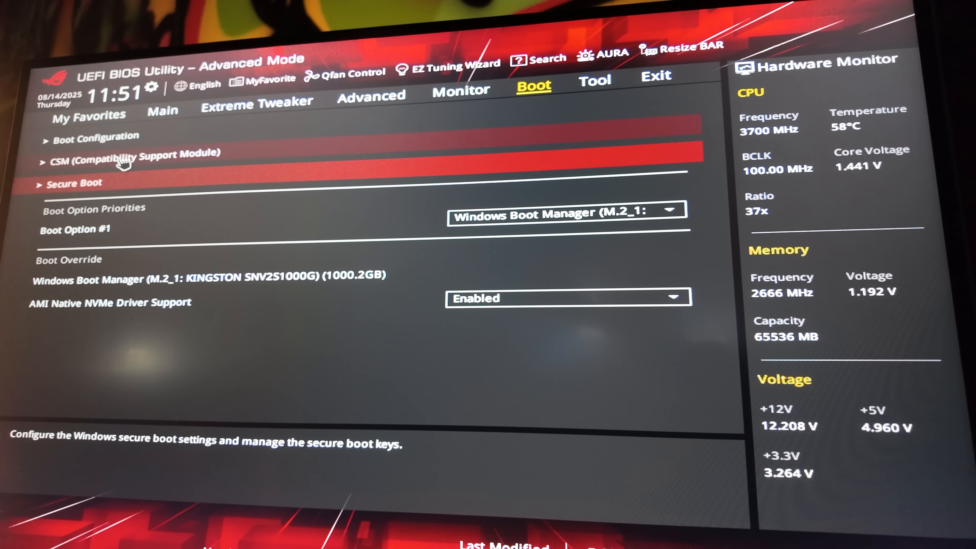
# Set Secure Boot OS Type from Other OS to Windows UEFI mode and request save
pyautogui.click(121, 163)
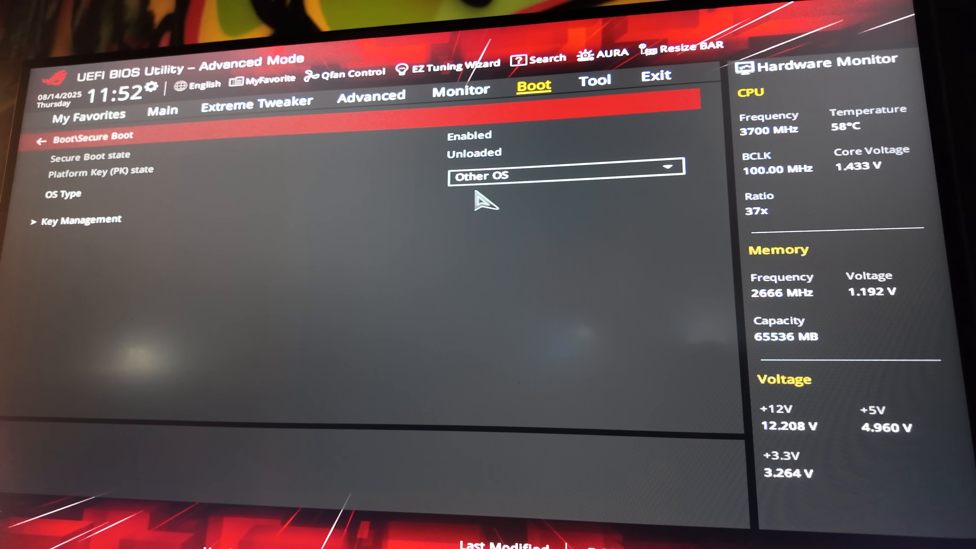
pyautogui.click(548, 176)
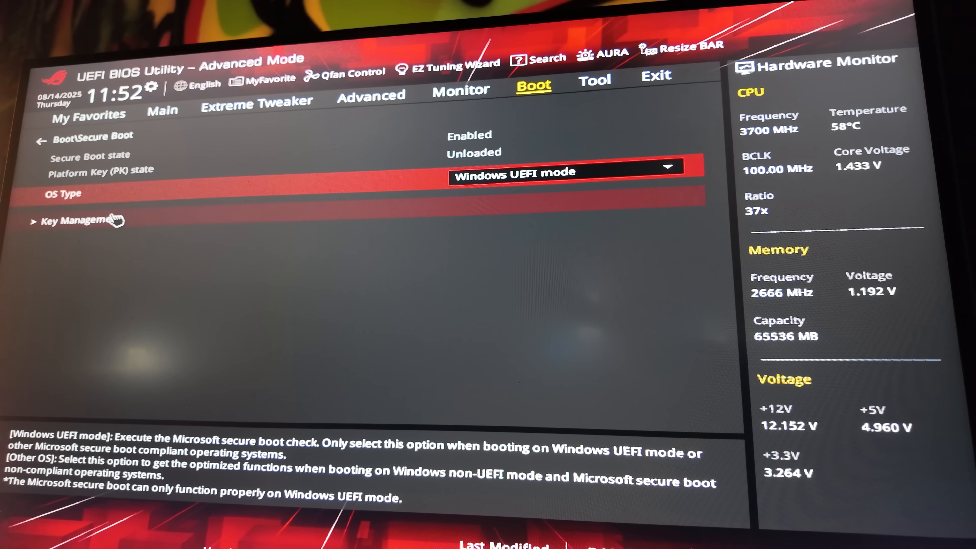
pyautogui.click(74, 221)
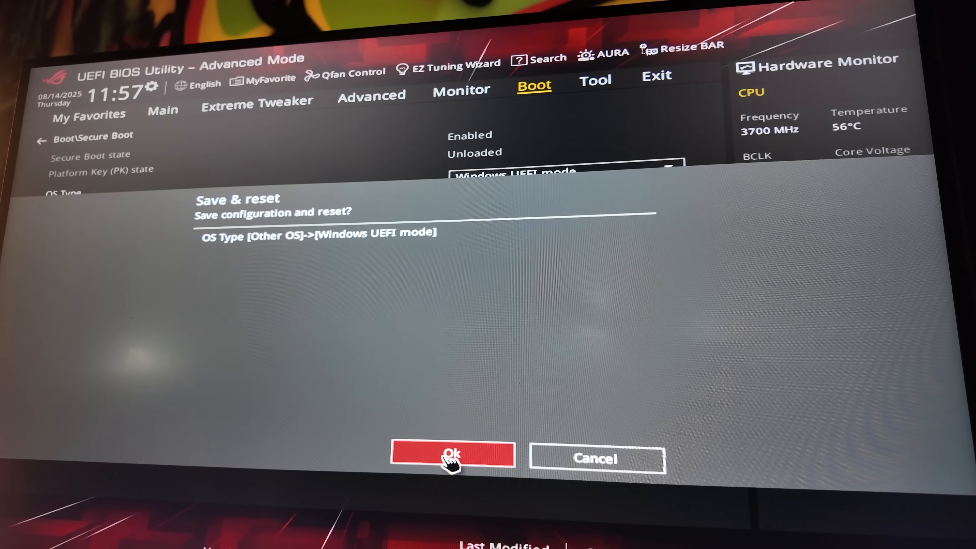
# Confirm Ok in Save & reset so the configuration is saved and the PC reboots
pyautogui.click(452, 459)
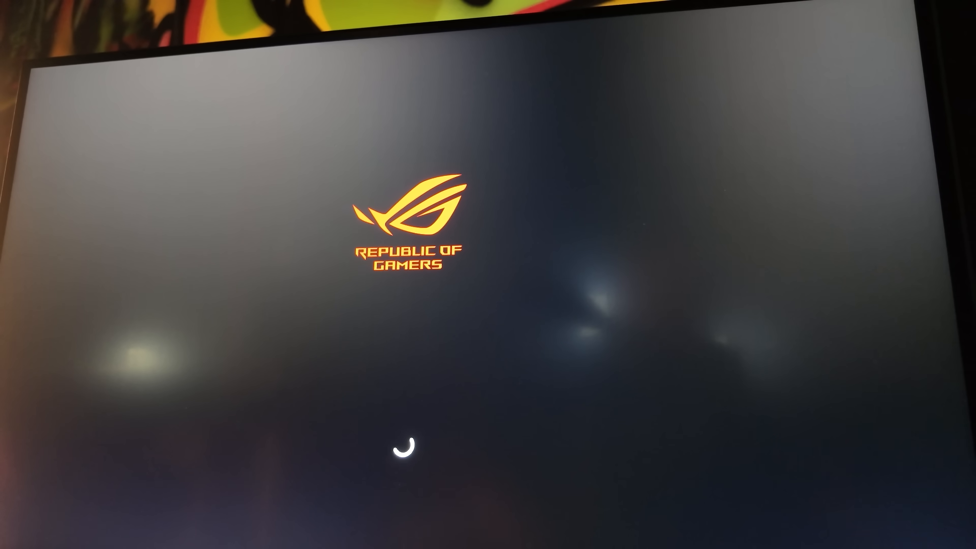